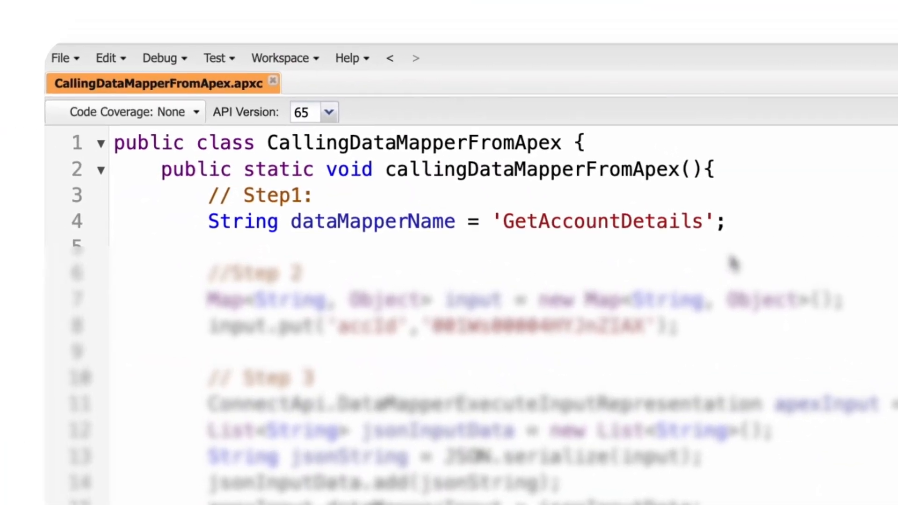
Open the execution log from the anonymous Apex run and scroll through its entries
{"action": "double_click", "coordinate": [616, 231]}
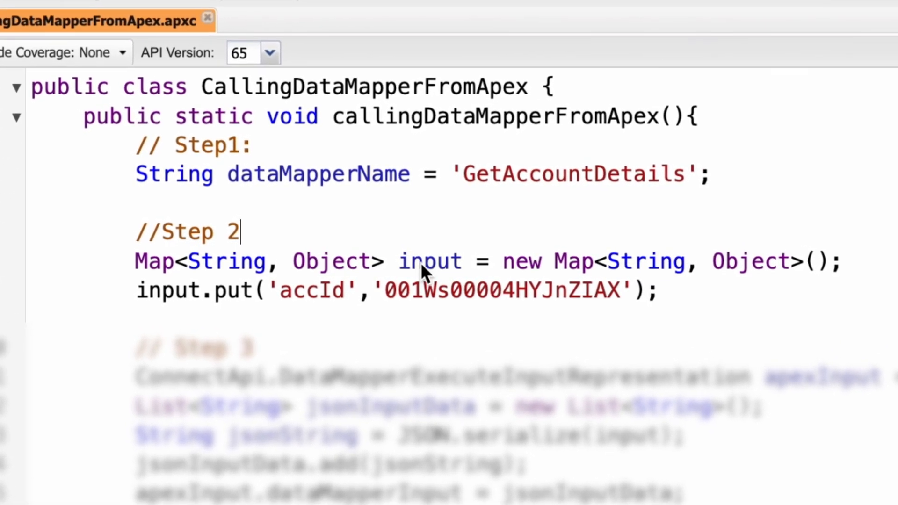
{"action": "double_click", "coordinate": [430, 261]}
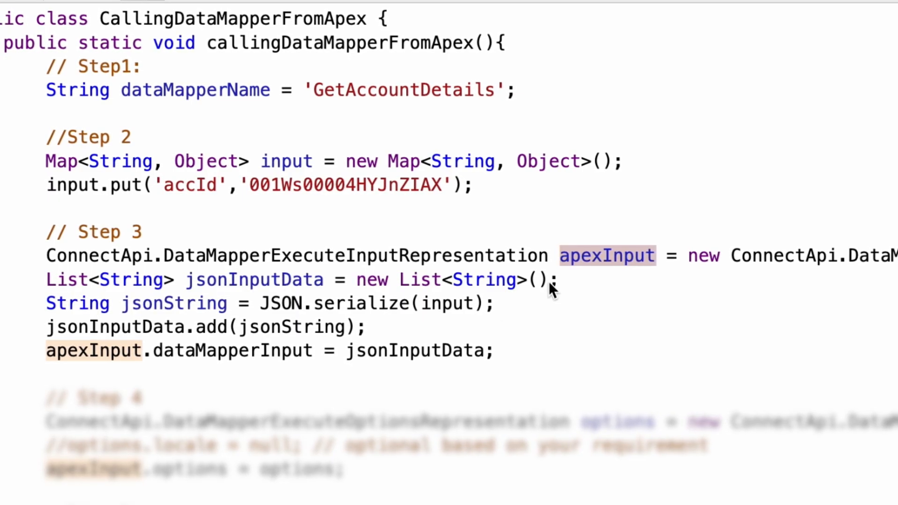
{"action": "scroll", "scroll_direction": "down", "scroll_amount": 3}
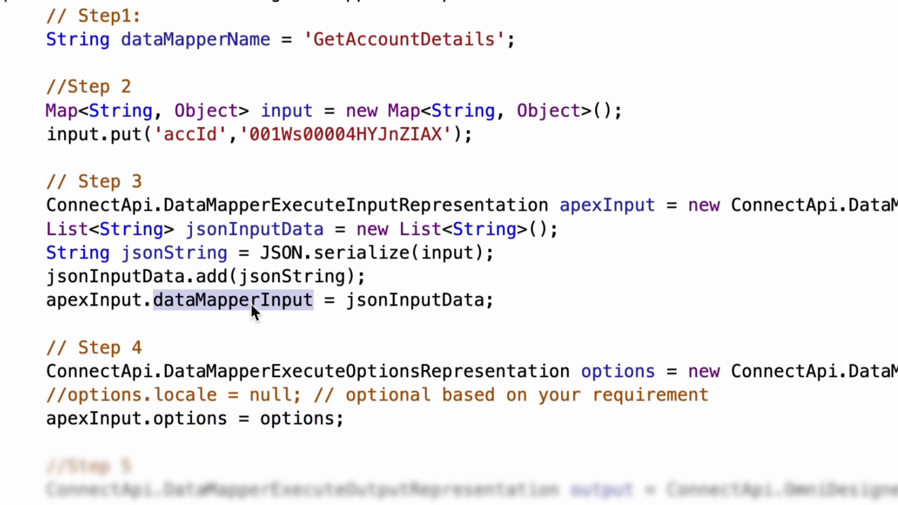
{"action": "scroll", "scroll_direction": "down", "scroll_amount": 3}
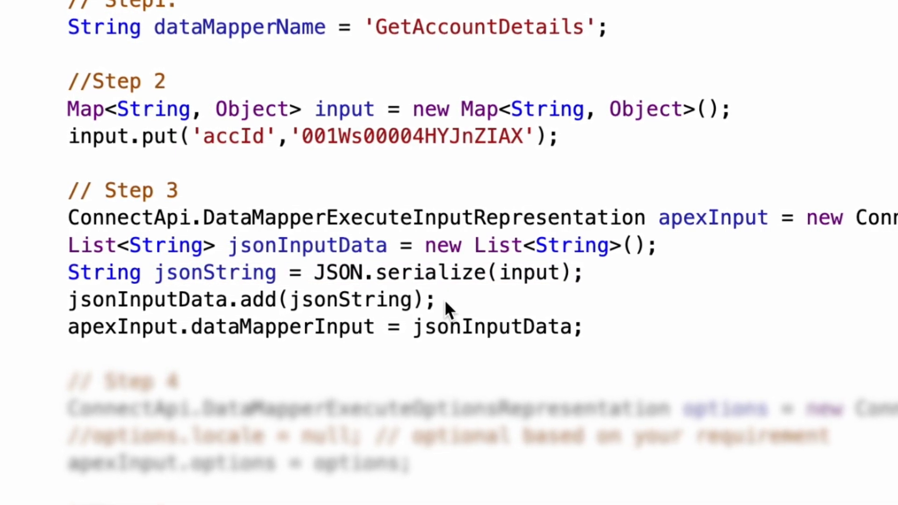
{"action": "mouse_move", "coordinate": [606, 337]}
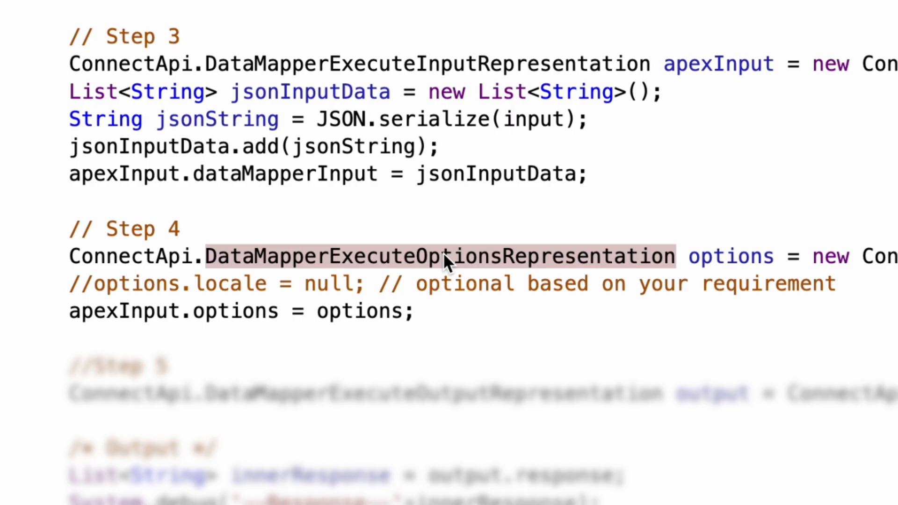
Inspect the USER_DEBUG response lines with the account id, name and status 200
{"action": "scroll", "scroll_direction": "down", "scroll_amount": 3}
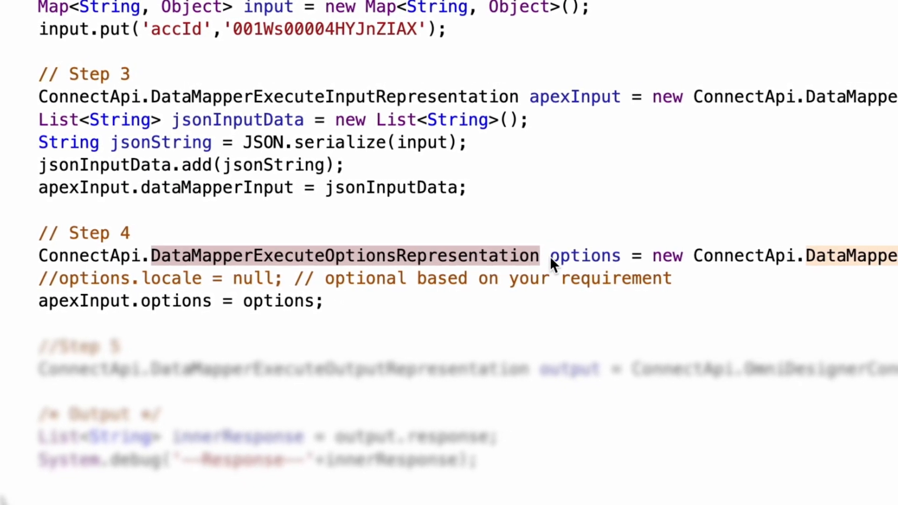
{"action": "double_click", "coordinate": [583, 255]}
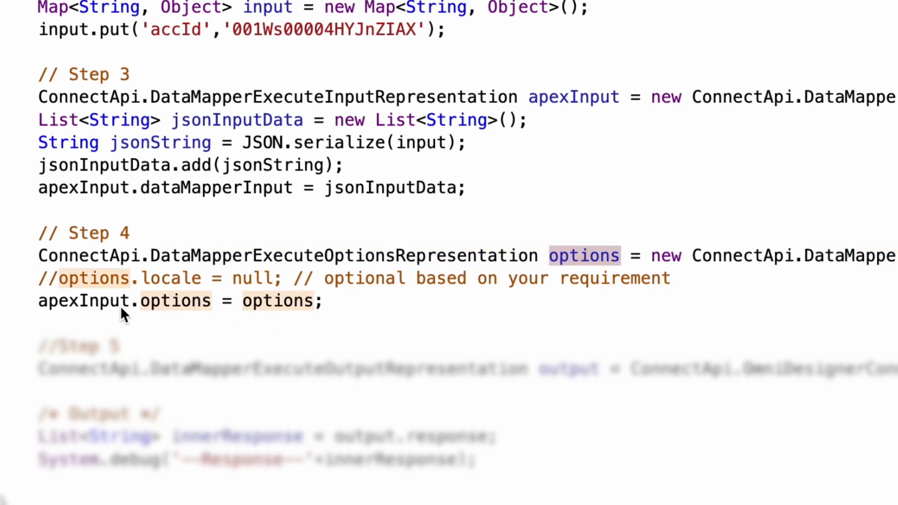
{"action": "double_click", "coordinate": [84, 301]}
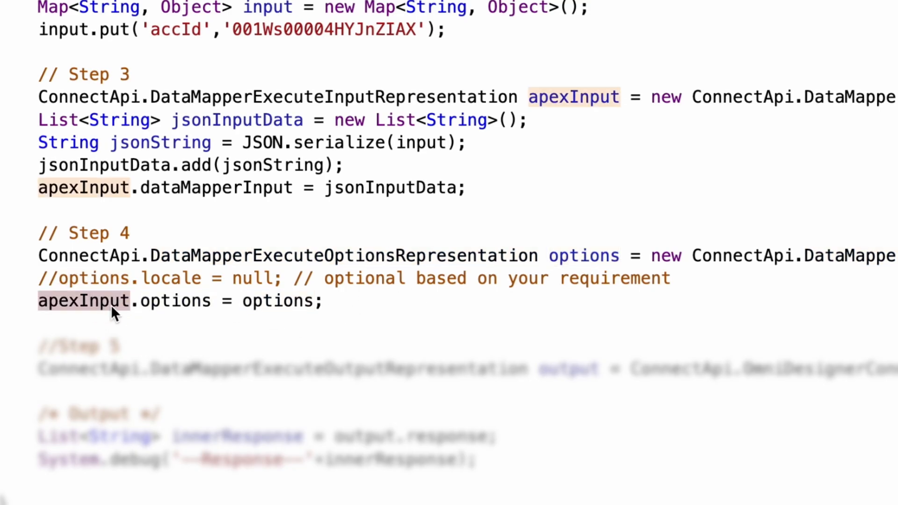
{"action": "double_click", "coordinate": [176, 300]}
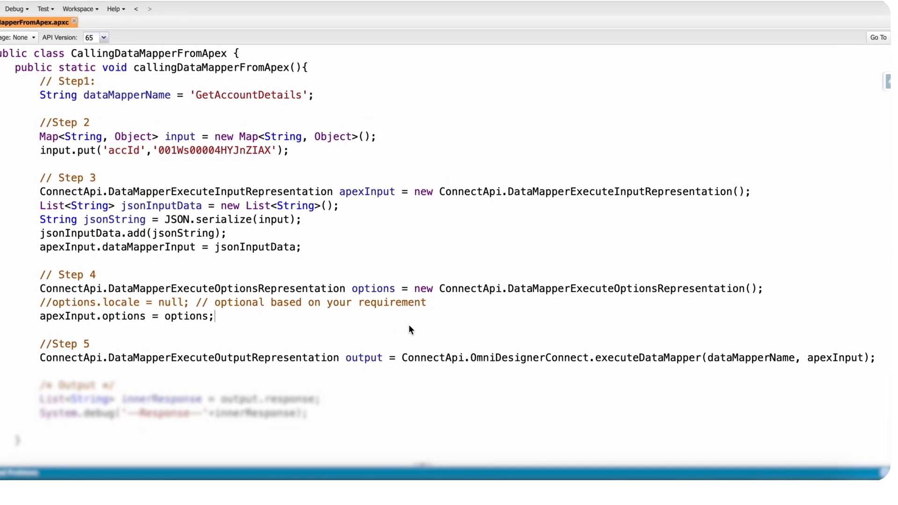
{"action": "mouse_move", "coordinate": [560, 360]}
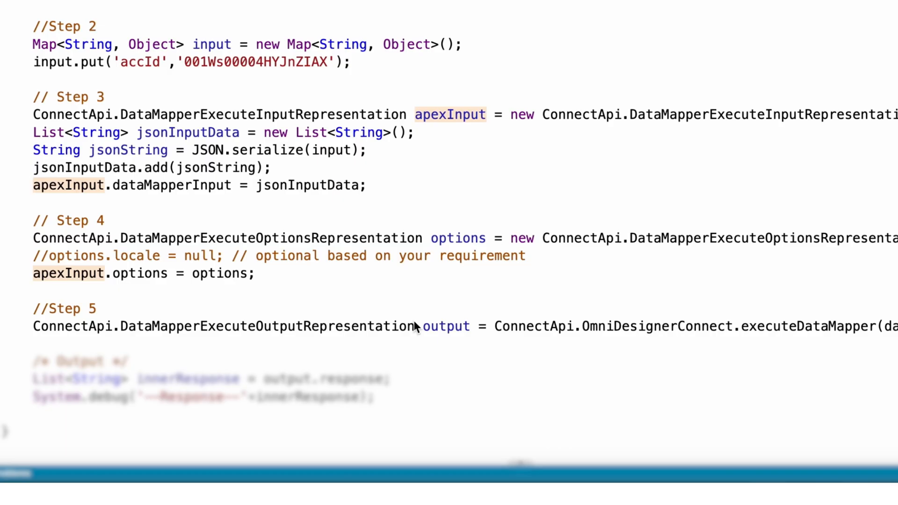
{"action": "mouse_move", "coordinate": [392, 328]}
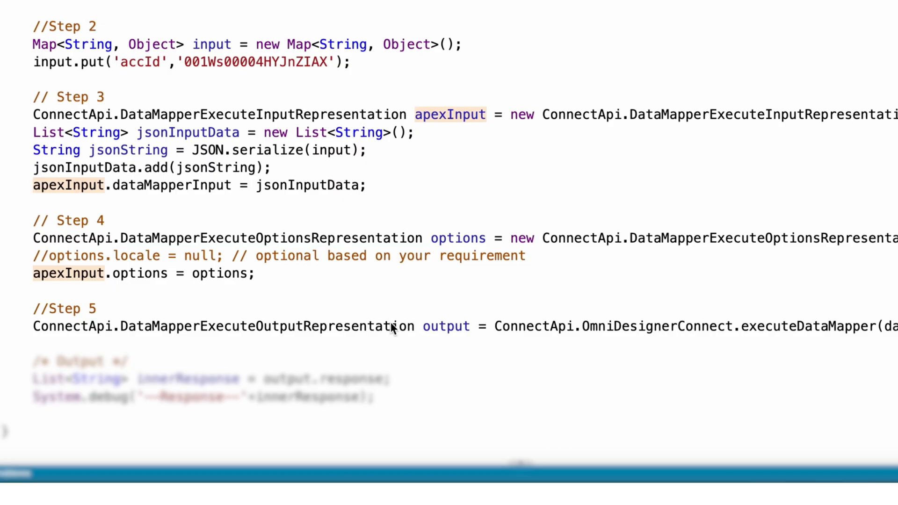
{"action": "double_click", "coordinate": [265, 326]}
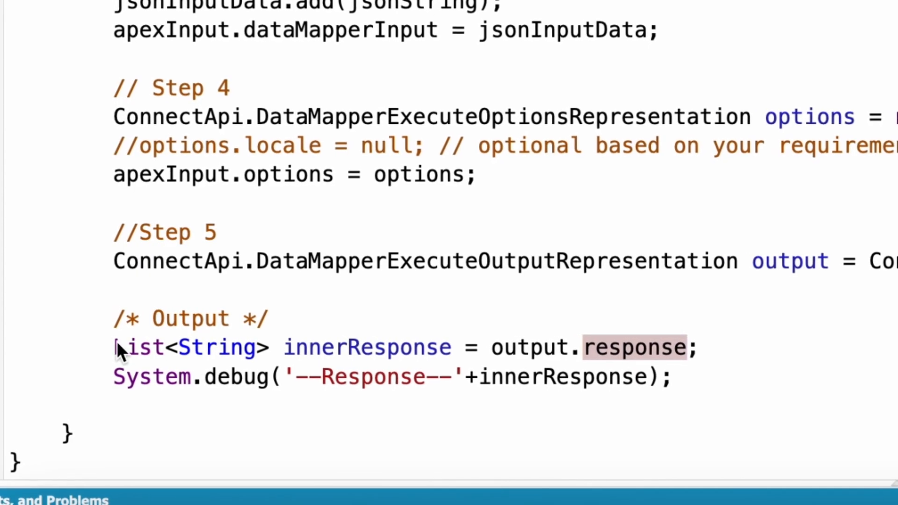
{"action": "double_click", "coordinate": [366, 347]}
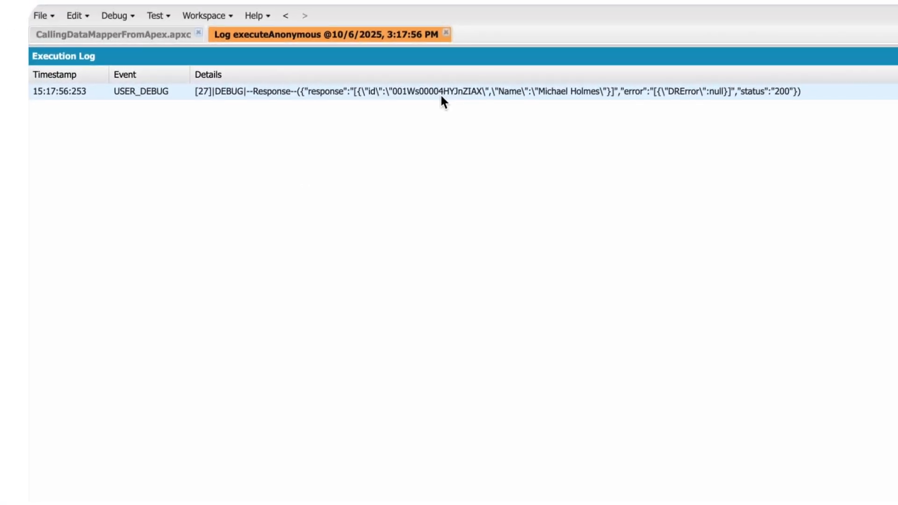
{"action": "mouse_move", "coordinate": [370, 106]}
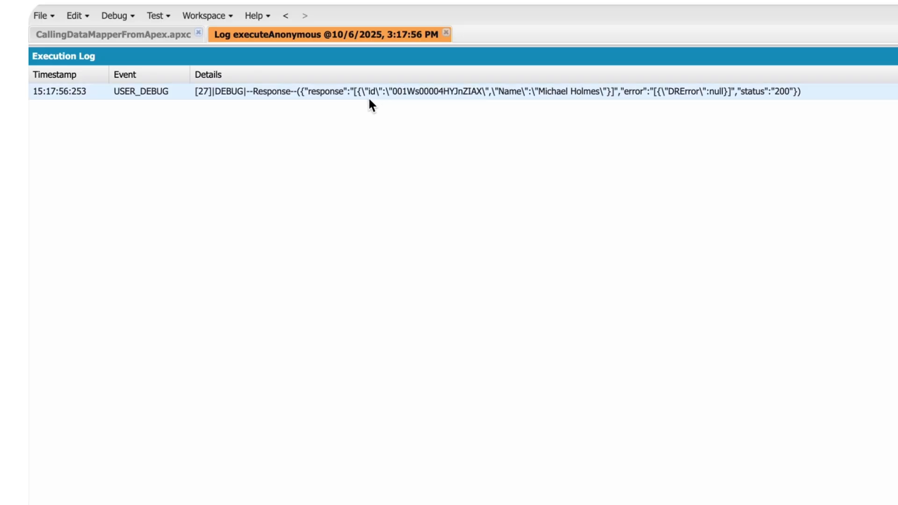